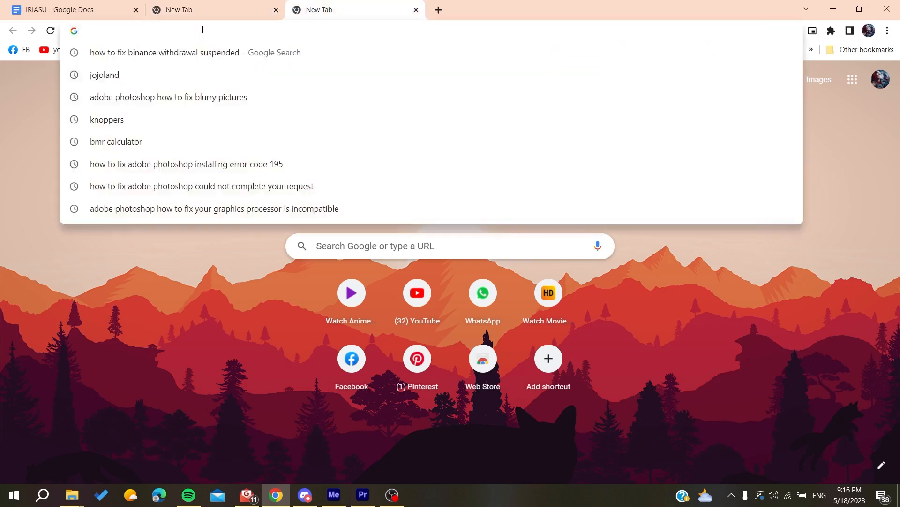
- Go to 'binance' from the new tab's address bar, landing on a page-not-found error
{"action": "type", "text": "binance.com/en/trade/all-payments/USDT?fiat=CNY"}
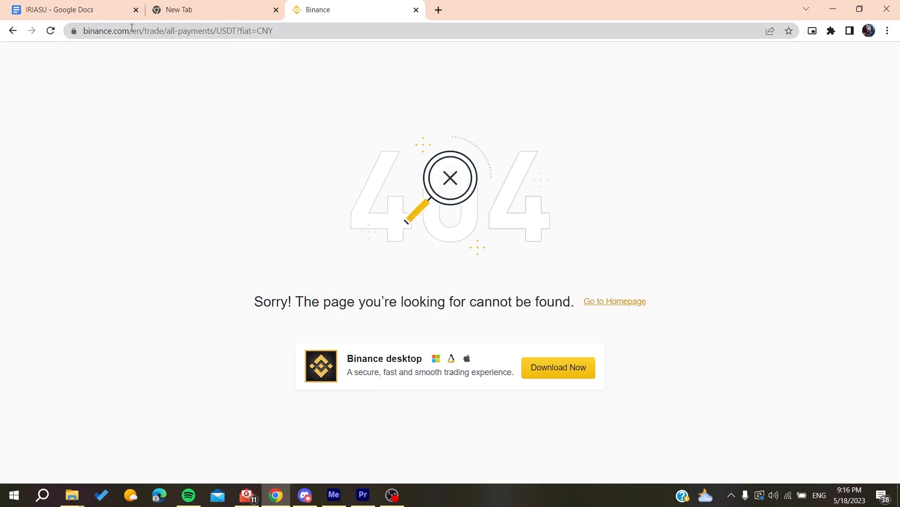
- Load binance.com to reach the Binance homepage with its buy, trade and hold offer
{"action": "left_click", "coordinate": [179, 30]}
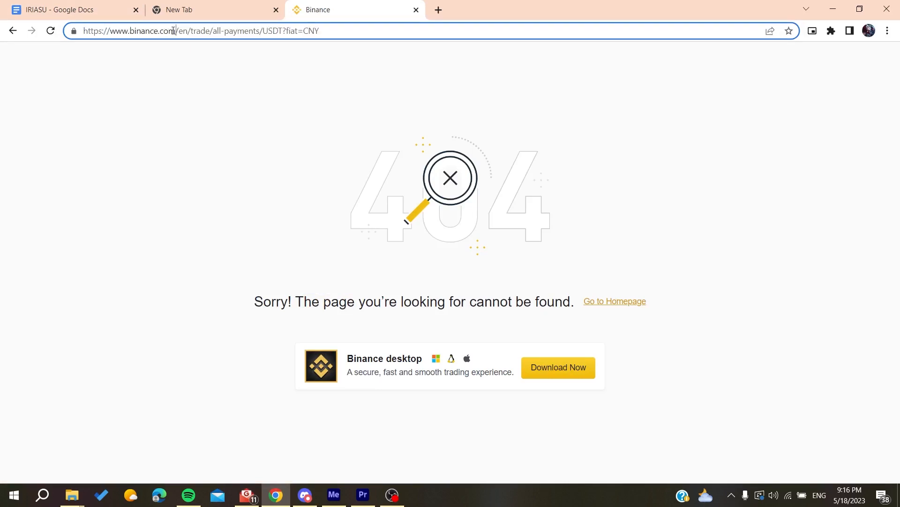
{"action": "type", "text": "binance.com"}
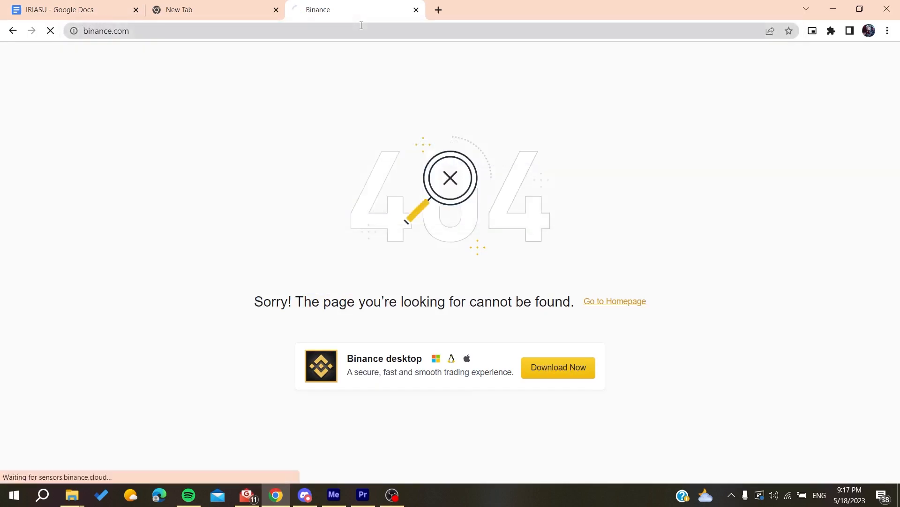
{"action": "left_click", "coordinate": [613, 302]}
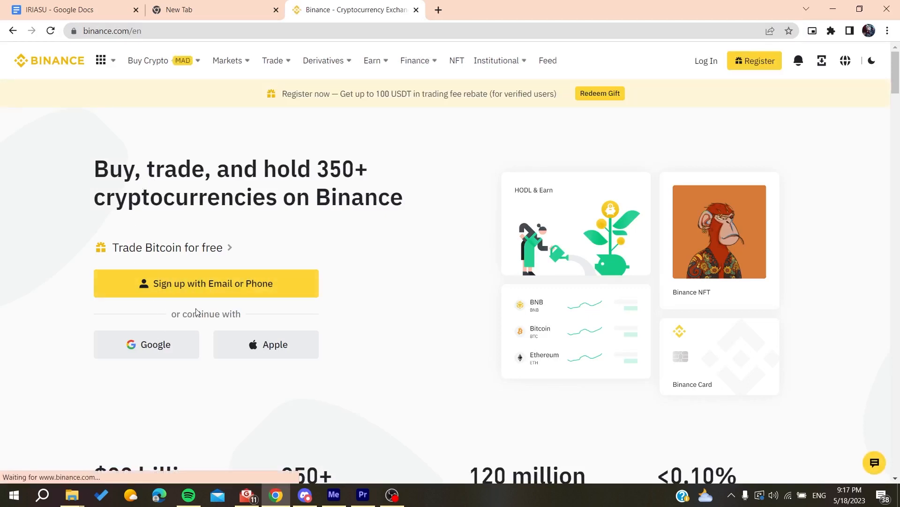
{"action": "left_click", "coordinate": [146, 344]}
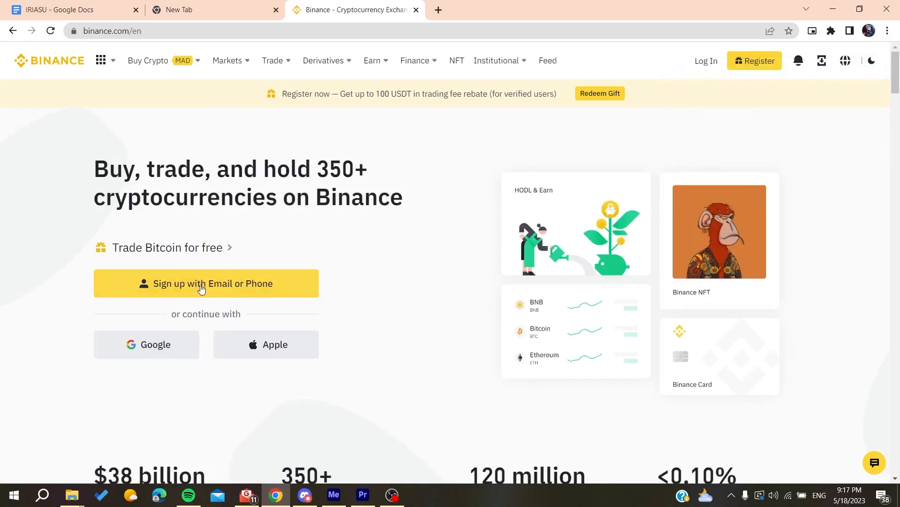
- Start email or phone sign-up, then switch toward registering an entity account
{"action": "left_click", "coordinate": [205, 283]}
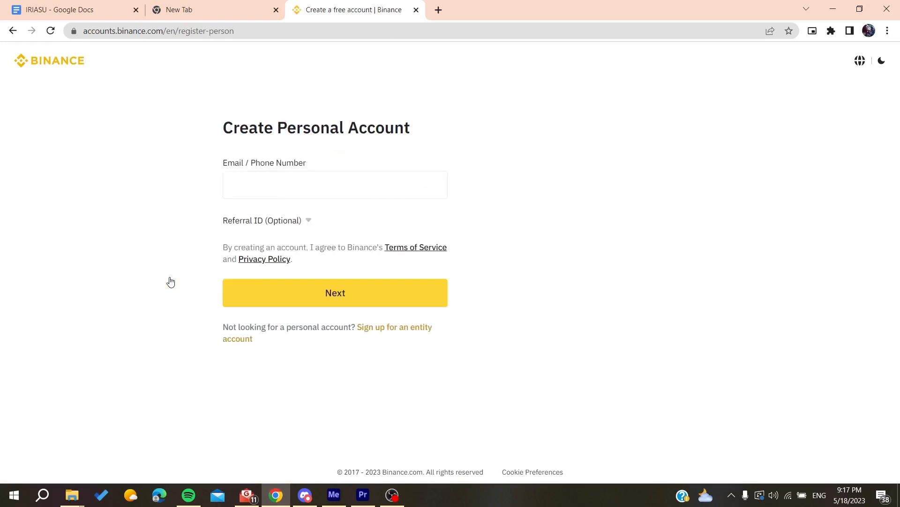
{"action": "left_click", "coordinate": [335, 185]}
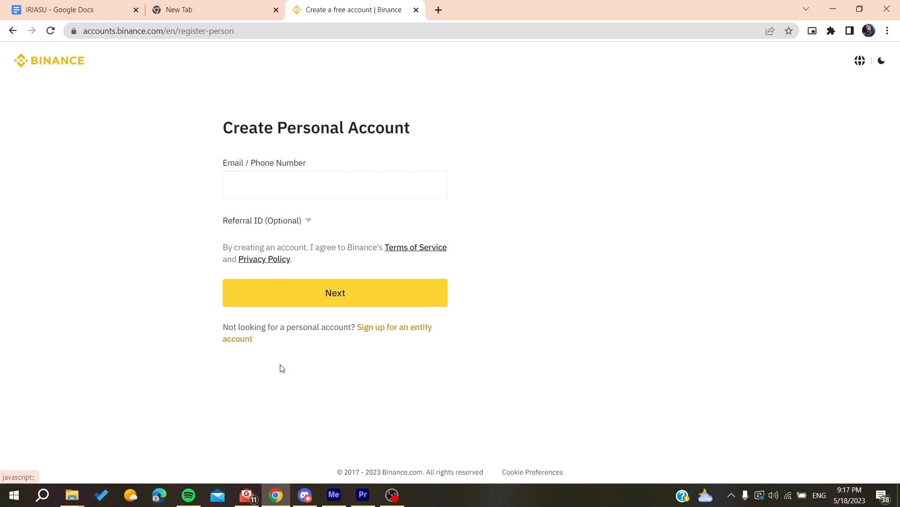
{"action": "left_click", "coordinate": [394, 327]}
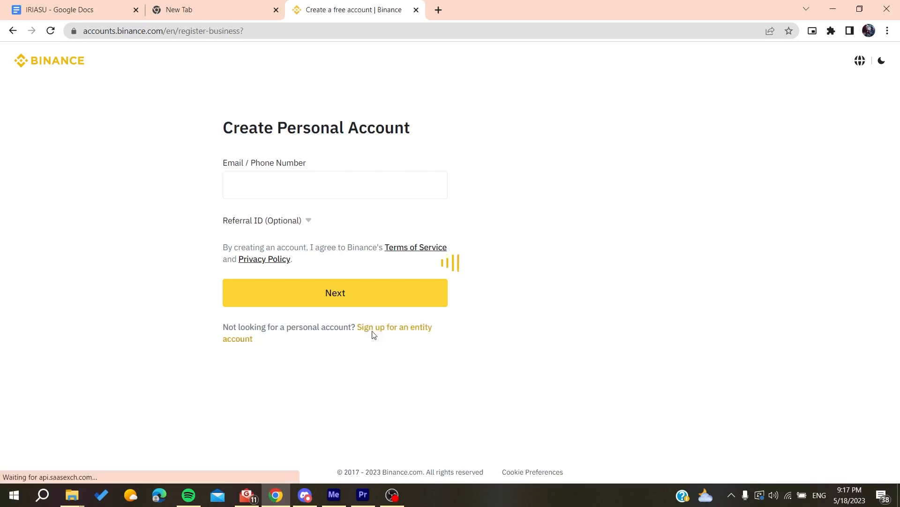
- Finish sign-in and land on the account dashboard with profile and hidden balance
{"action": "left_click", "coordinate": [393, 326]}
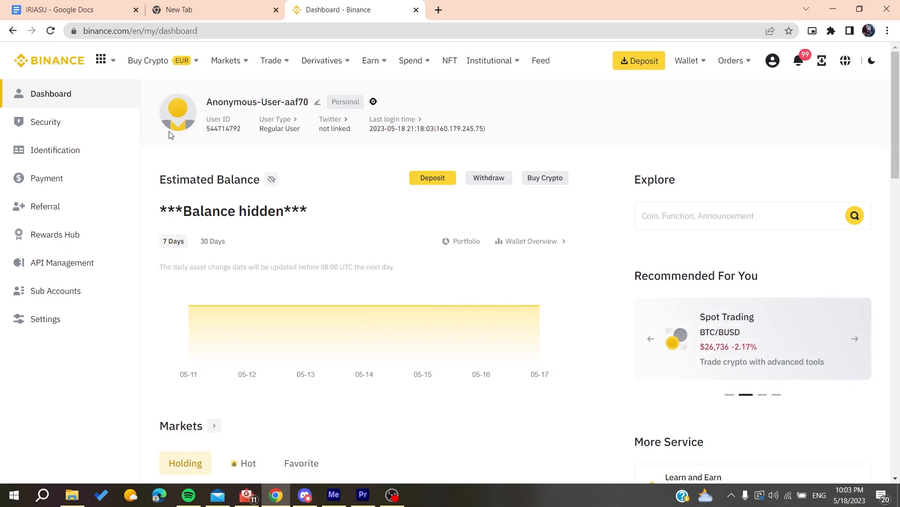
{"action": "left_click", "coordinate": [856, 339]}
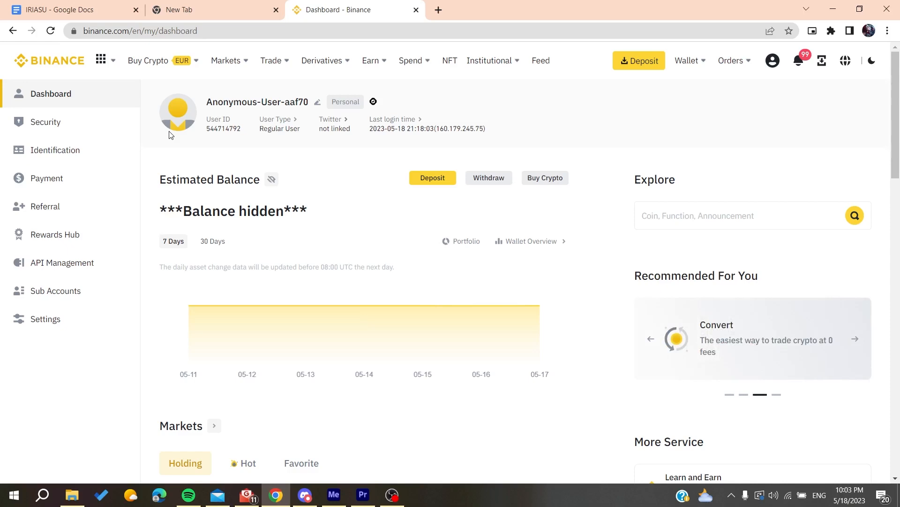